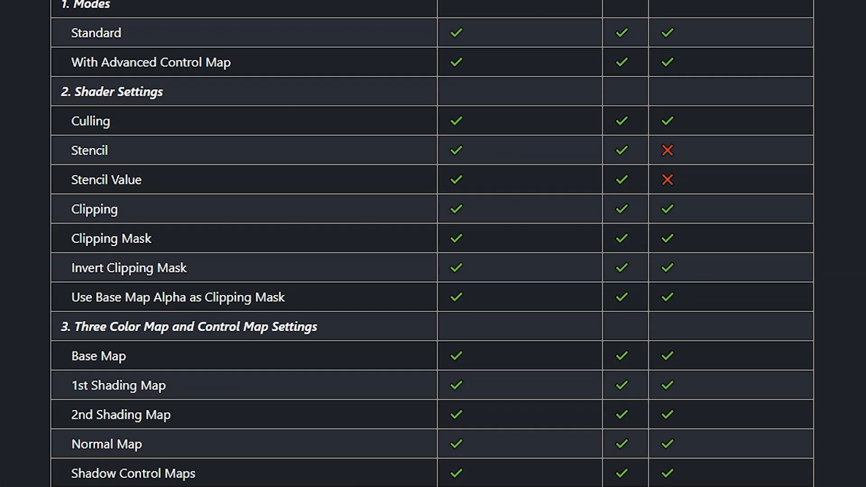
{"action": "mouse_move", "coordinate": [533, 46]}
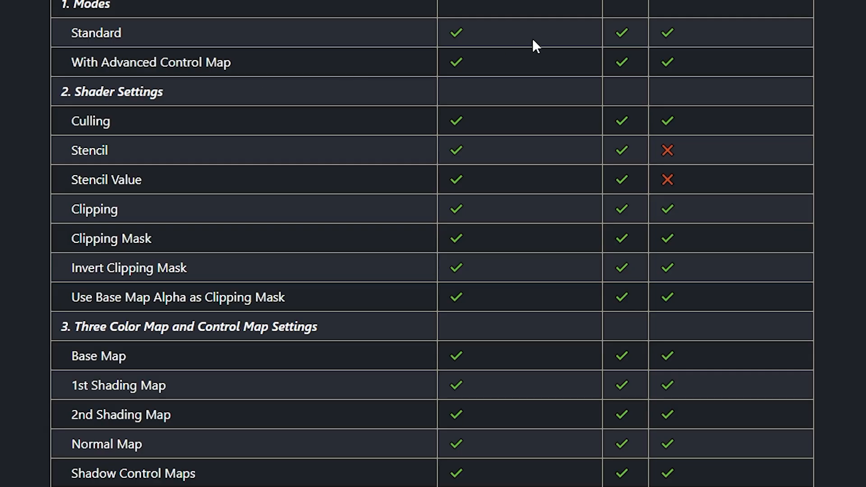
{"action": "mouse_move", "coordinate": [731, 73]}
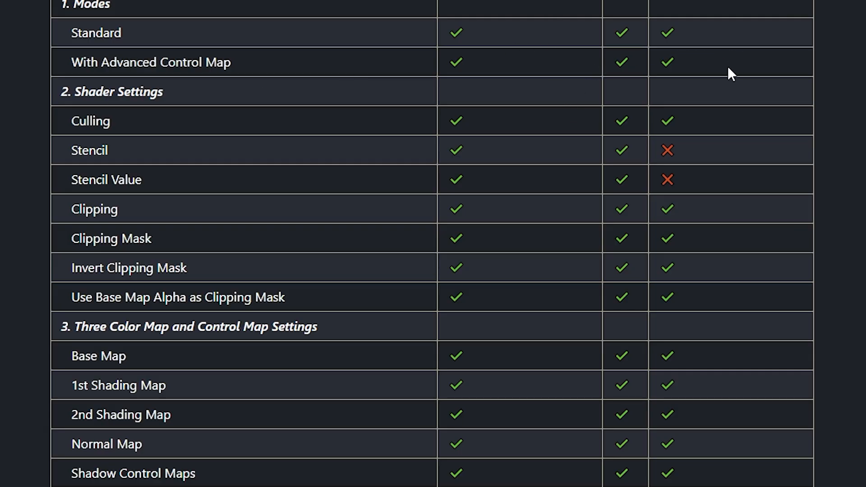
Add the Toon Shader package to the project from a git URL in the Package Manager.
{"action": "scroll", "scroll_direction": "down", "scroll_amount": 3}
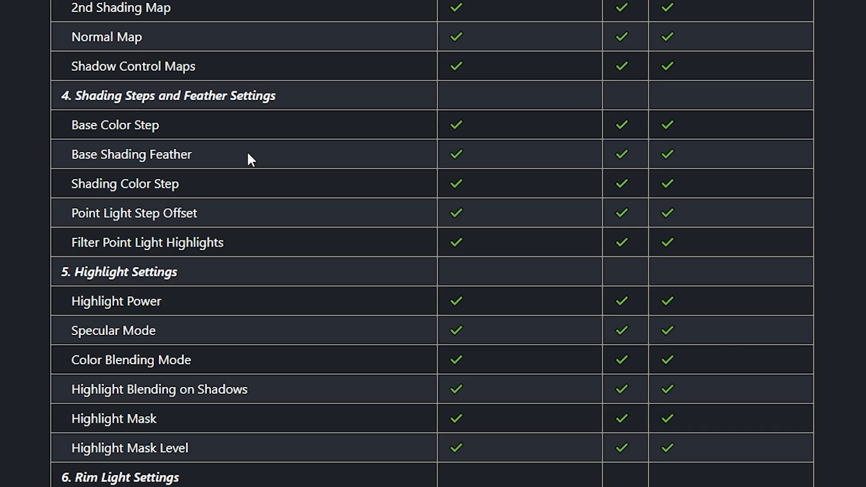
{"action": "scroll", "scroll_direction": "down", "scroll_amount": 3}
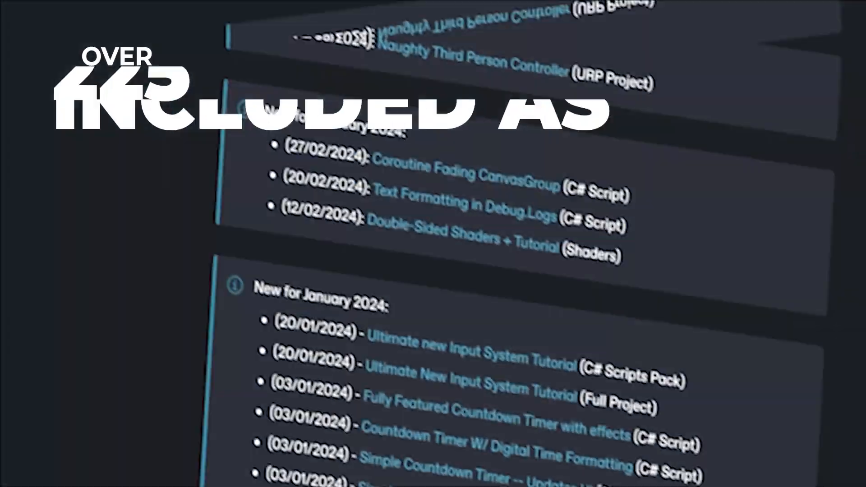
{"action": "scroll", "scroll_direction": "down", "scroll_amount": 3}
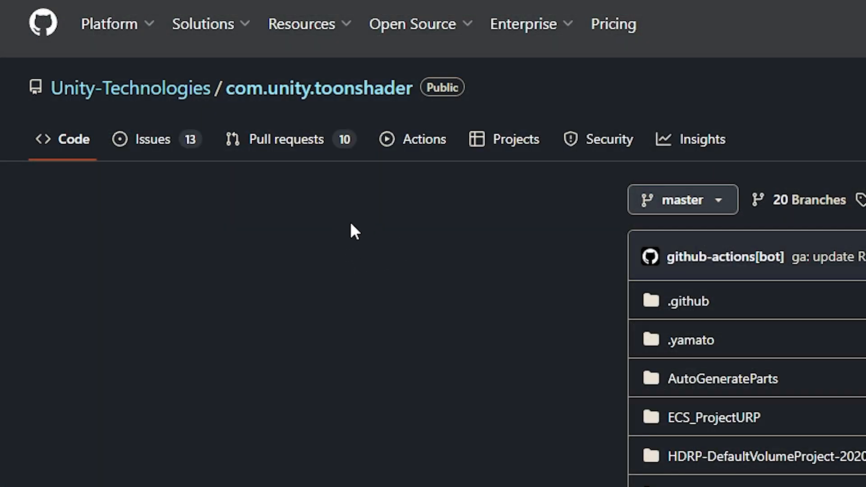
{"action": "mouse_move", "coordinate": [294, 99]}
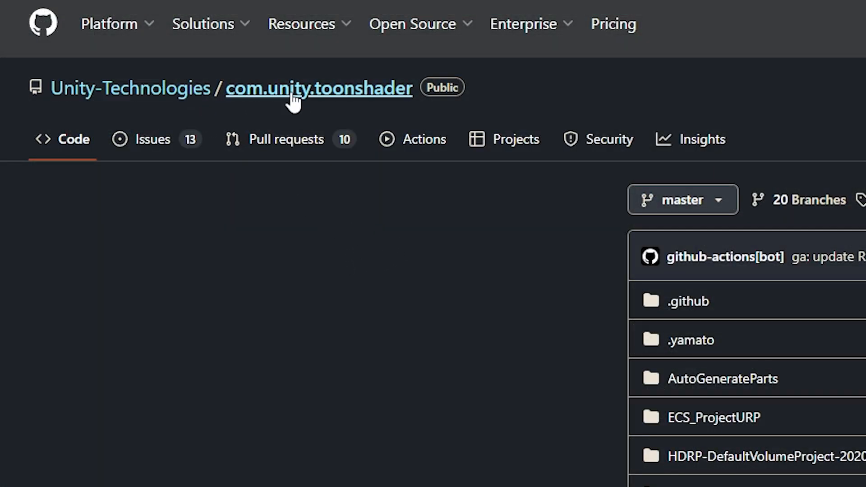
{"action": "mouse_move", "coordinate": [493, 196]}
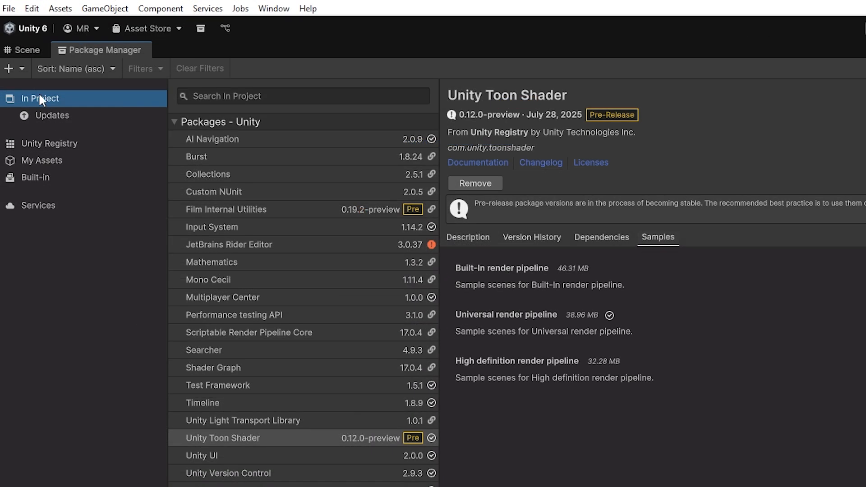
{"action": "left_click", "coordinate": [9, 69]}
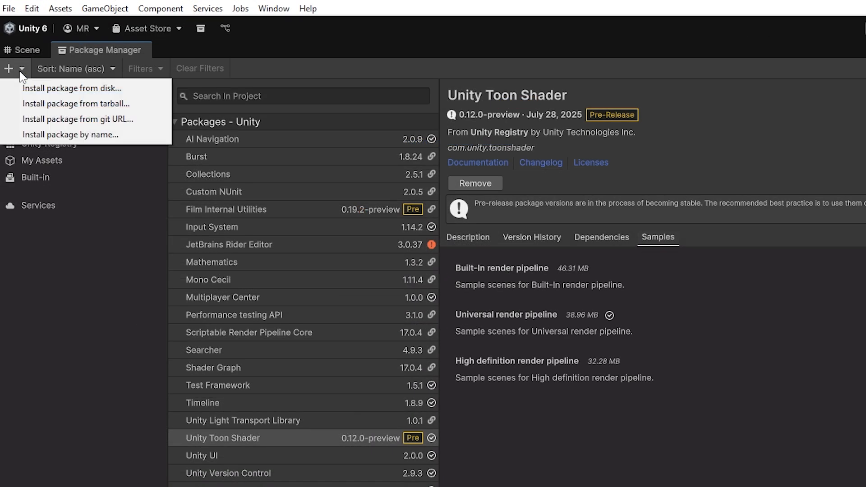
{"action": "mouse_move", "coordinate": [77, 119]}
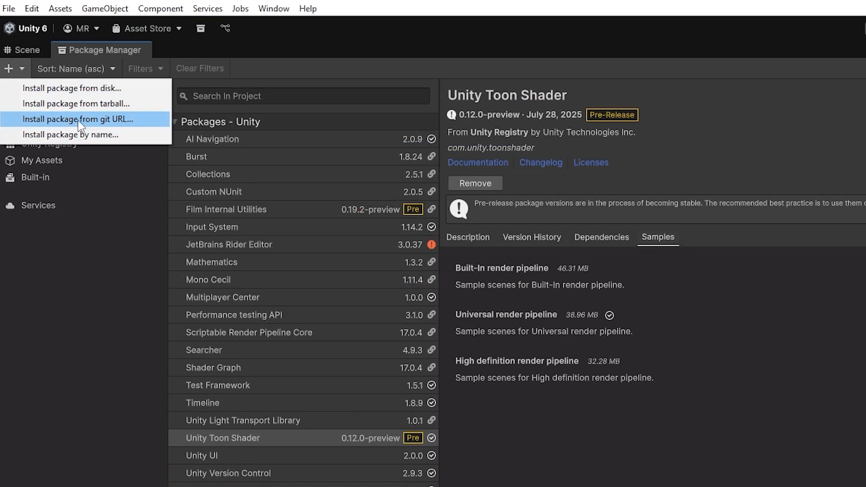
{"action": "left_click", "coordinate": [77, 119]}
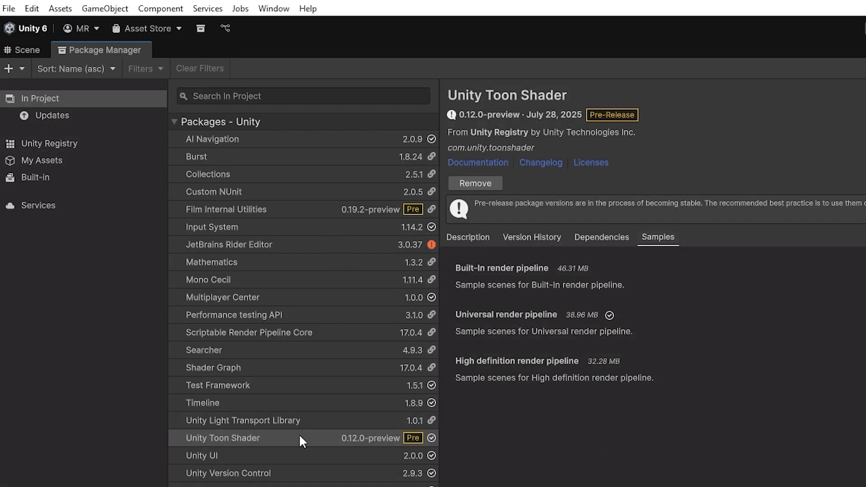
{"action": "mouse_move", "coordinate": [560, 421]}
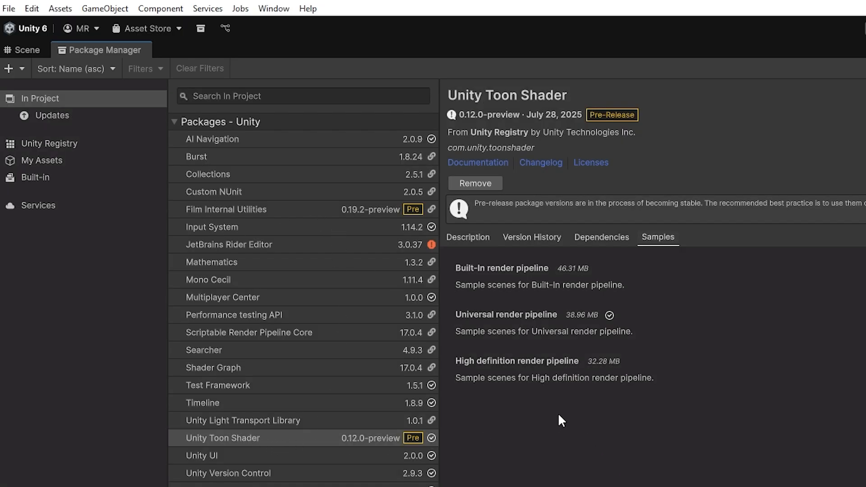
{"action": "mouse_move", "coordinate": [648, 250]}
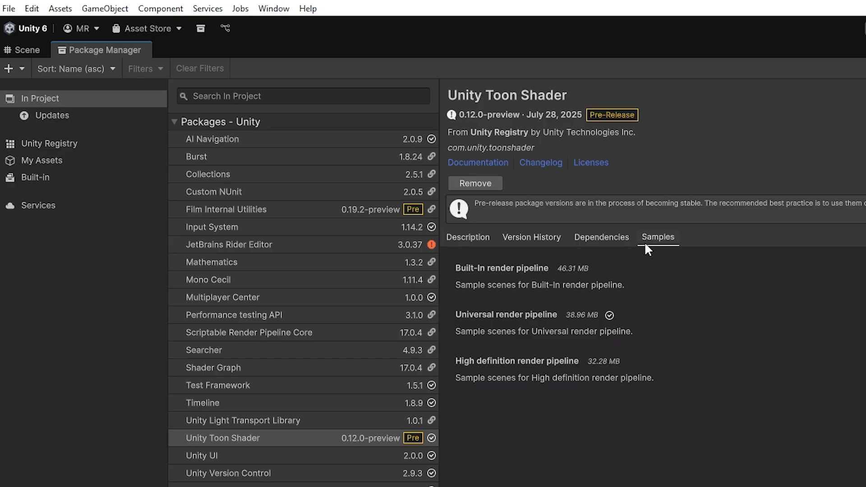
{"action": "mouse_move", "coordinate": [791, 349]}
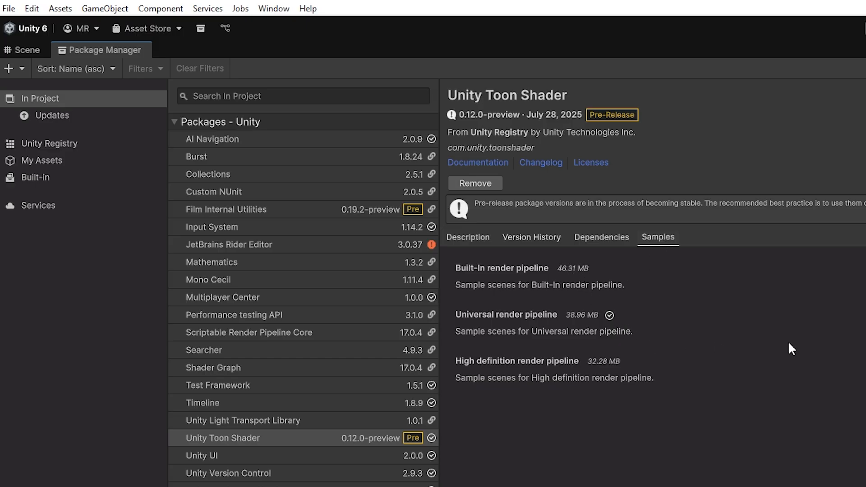
{"action": "mouse_move", "coordinate": [733, 353]}
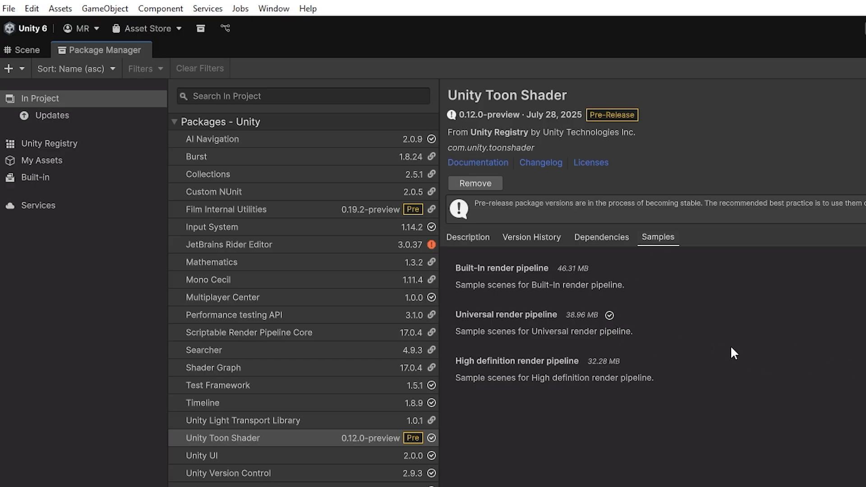
{"action": "left_click", "coordinate": [23, 50]}
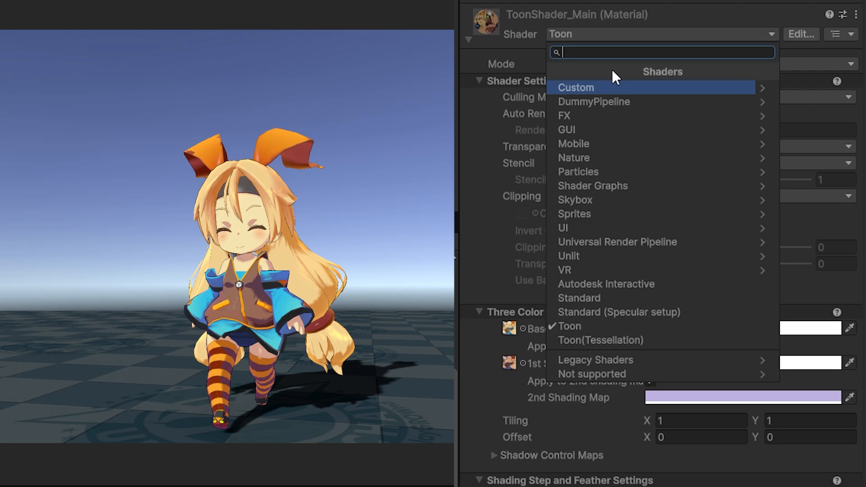
{"action": "mouse_move", "coordinate": [602, 326]}
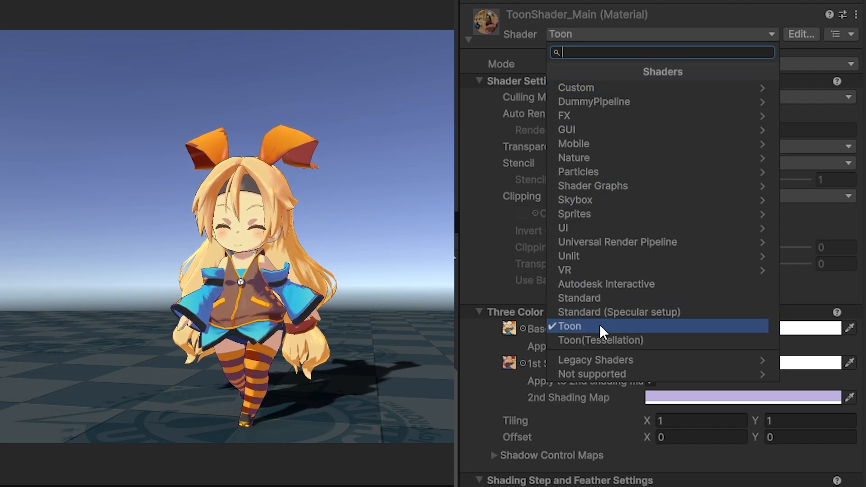
Keep ToonShader_Main on the Toon shader and tint its Base Map colour grey (BFBFBF).
{"action": "left_click", "coordinate": [569, 326]}
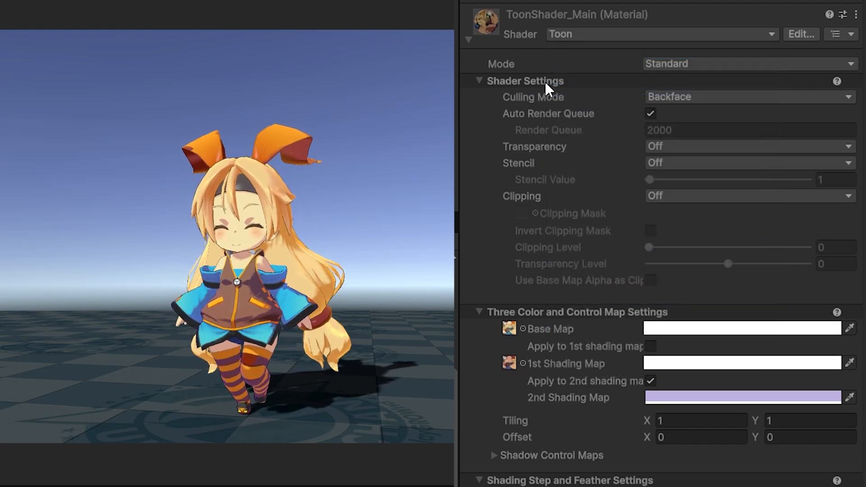
{"action": "scroll", "scroll_direction": "down", "scroll_amount": 3}
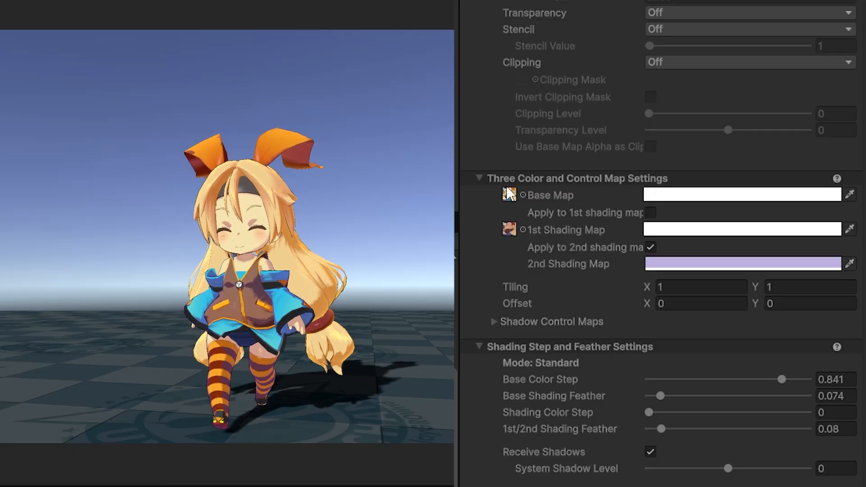
{"action": "scroll", "scroll_direction": "down", "scroll_amount": 3}
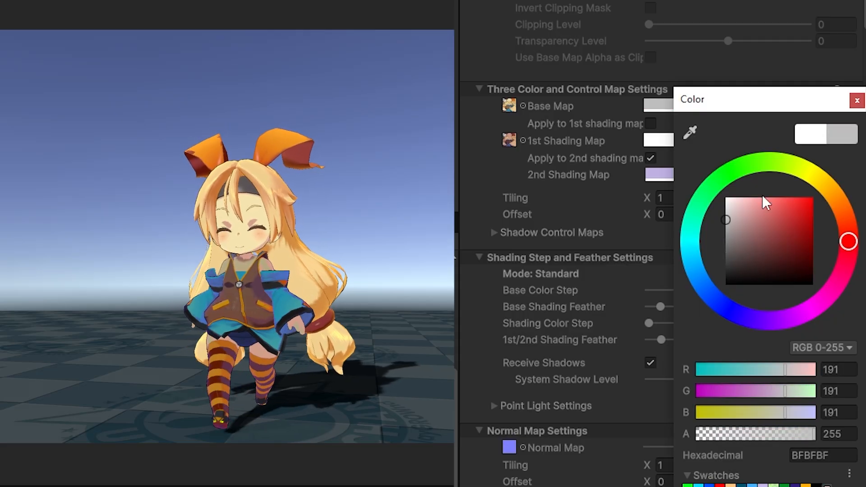
{"action": "left_click", "coordinate": [857, 100]}
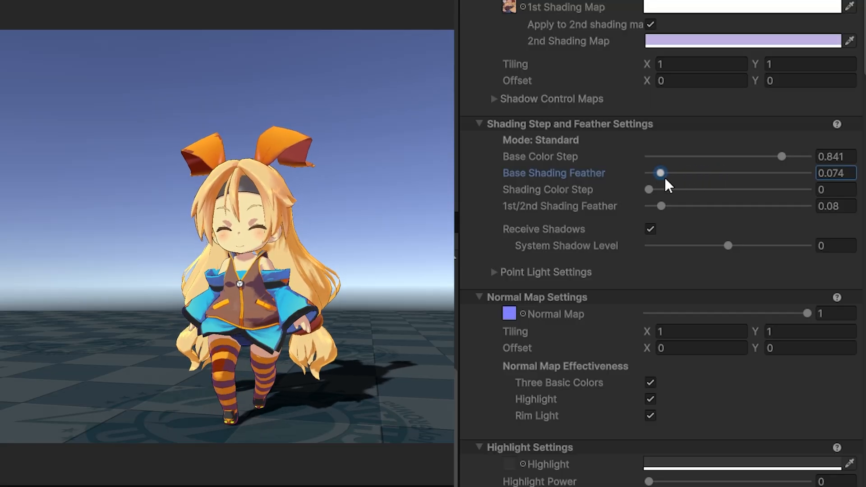
{"action": "left_click", "coordinate": [649, 189]}
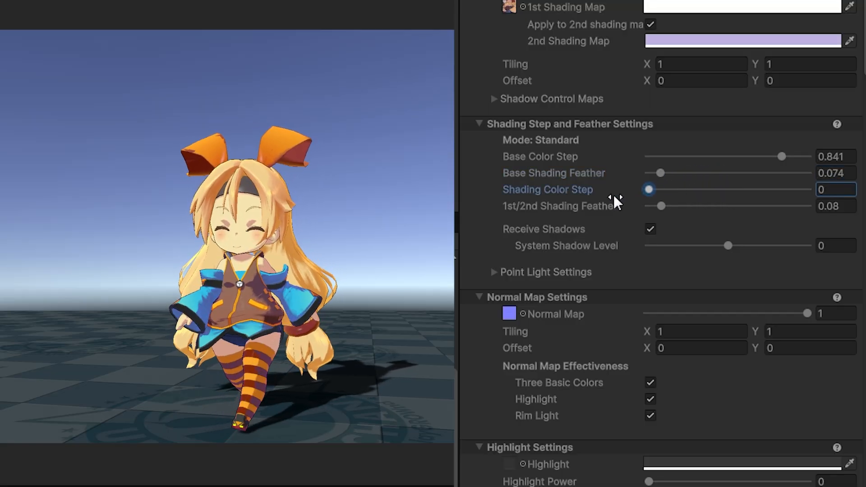
{"action": "scroll", "scroll_direction": "down", "scroll_amount": 3}
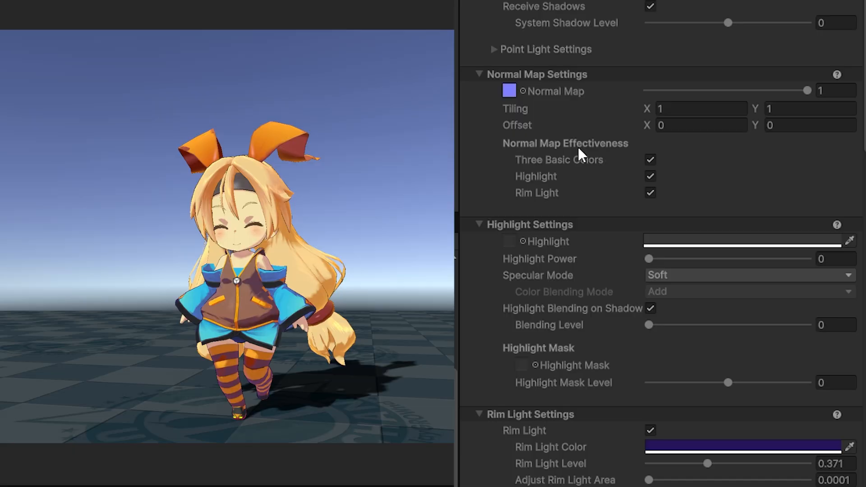
{"action": "mouse_move", "coordinate": [674, 163]}
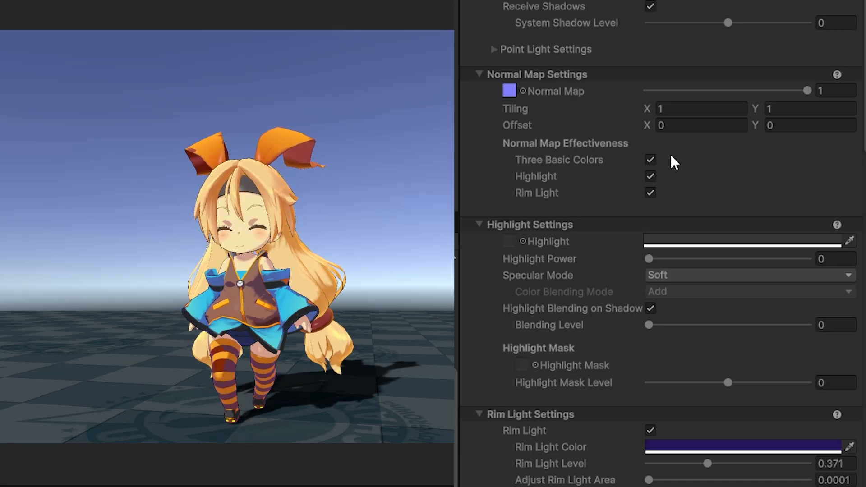
Set the rim light colour to pure white (FFFFFF) and raise Rim Light Level to 0.611.
{"action": "scroll", "scroll_direction": "down", "scroll_amount": 3}
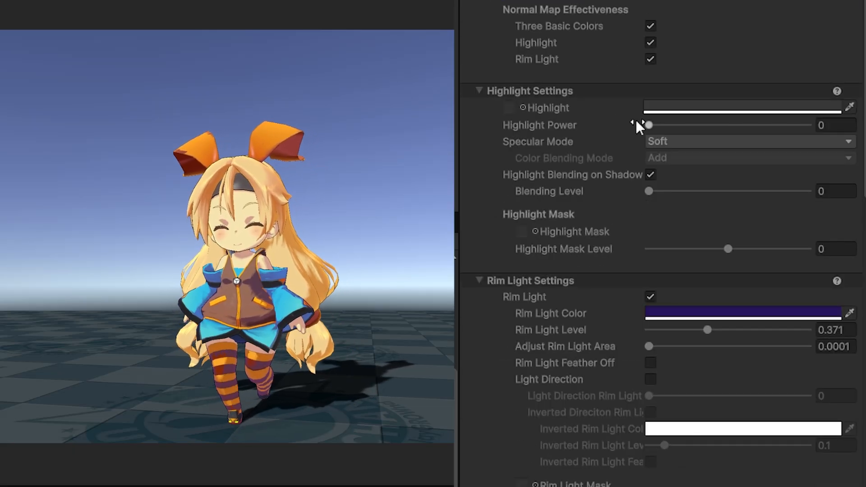
{"action": "left_click", "coordinate": [742, 108]}
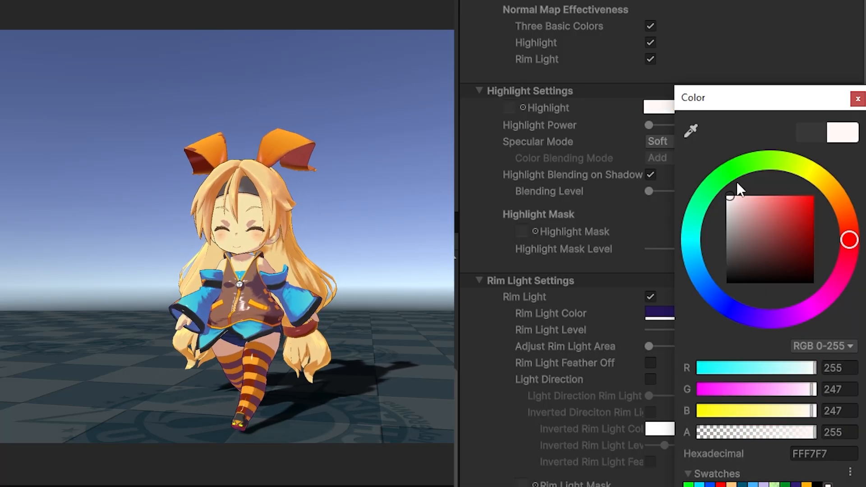
{"action": "left_click", "coordinate": [858, 98]}
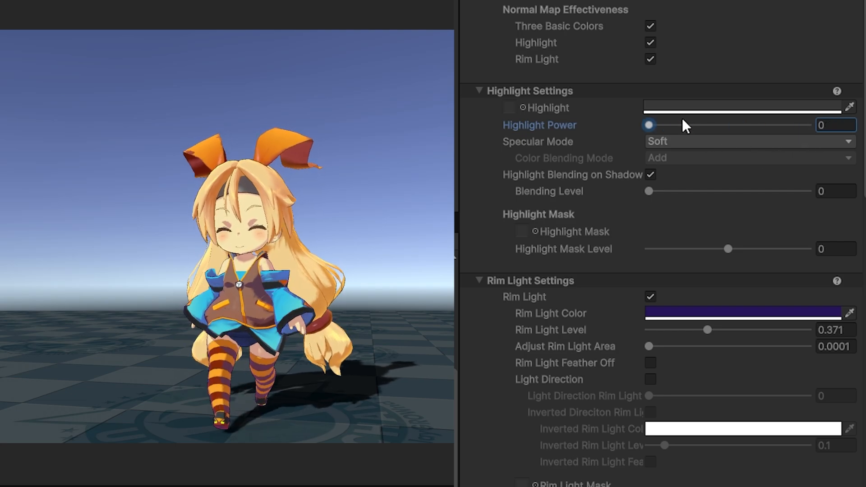
{"action": "left_click", "coordinate": [741, 313]}
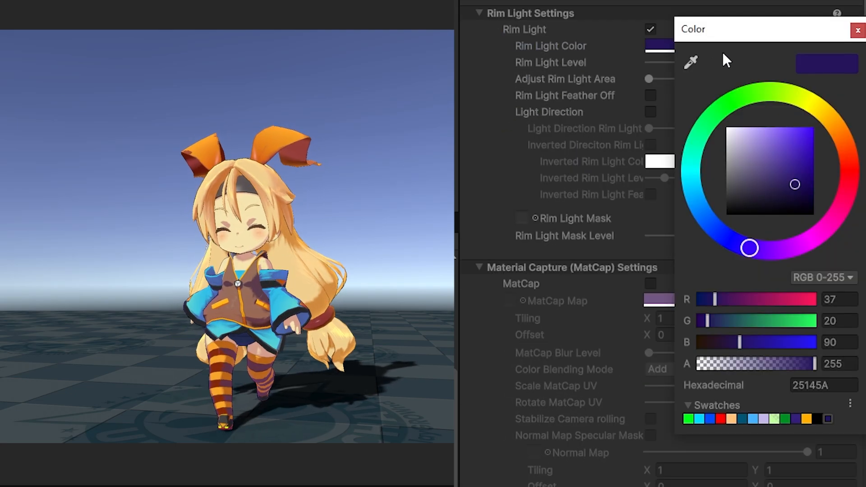
{"action": "left_click", "coordinate": [728, 127]}
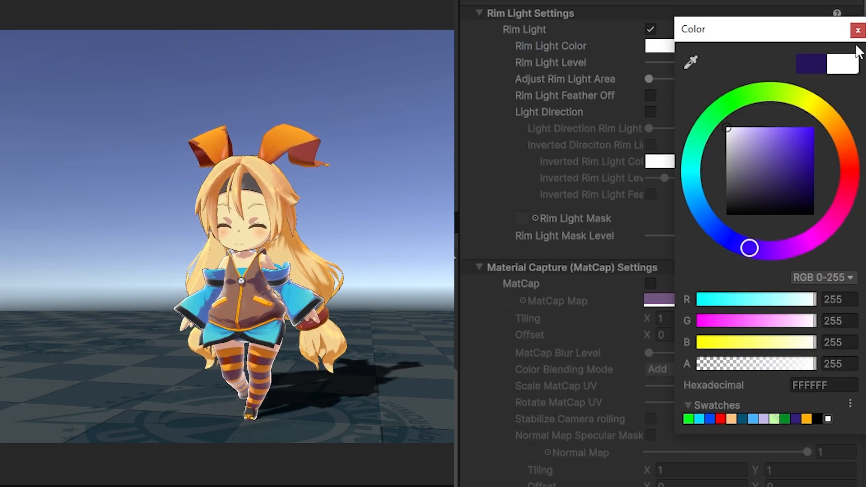
{"action": "left_click", "coordinate": [857, 30]}
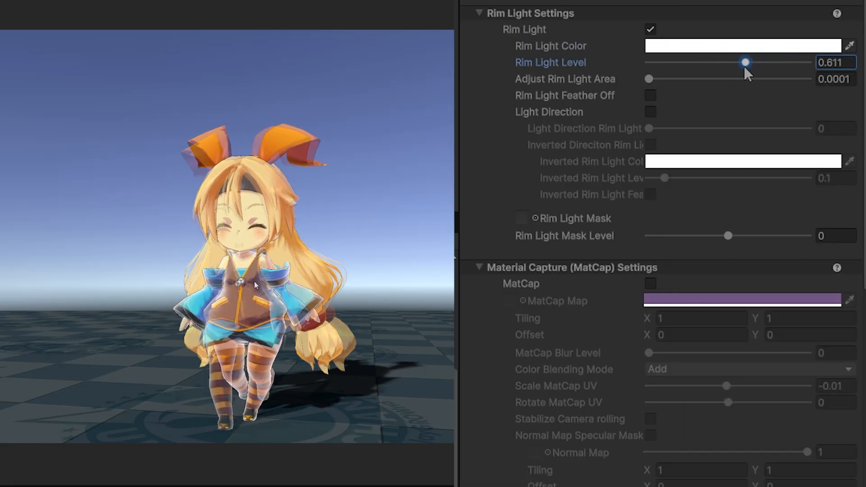
{"action": "scroll", "scroll_direction": "down", "scroll_amount": 3}
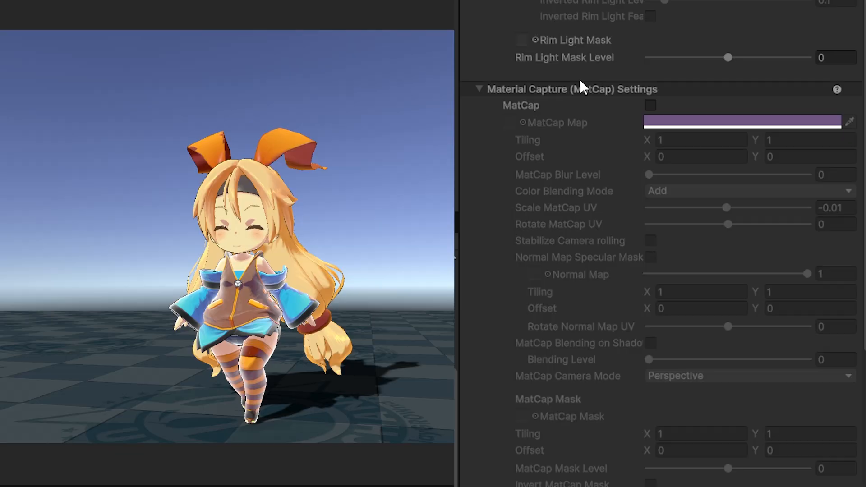
{"action": "scroll", "scroll_direction": "down", "scroll_amount": 3}
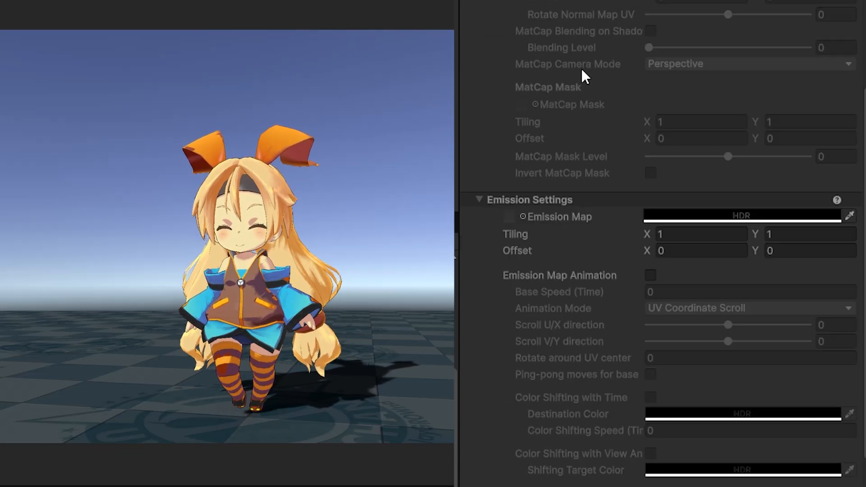
{"action": "scroll", "scroll_direction": "down", "scroll_amount": 3}
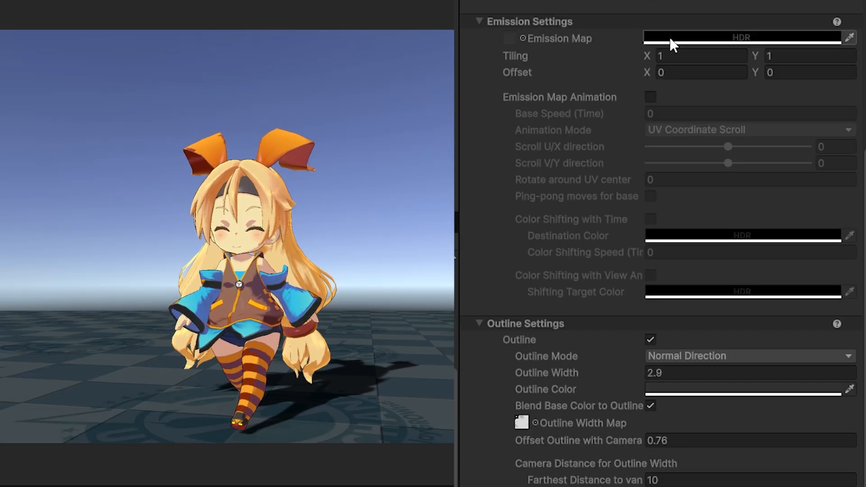
{"action": "scroll", "scroll_direction": "down", "scroll_amount": 3}
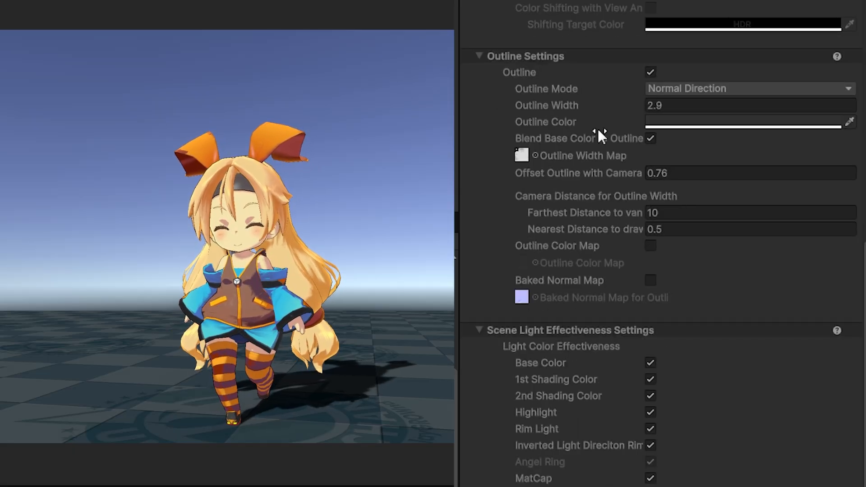
{"action": "left_click", "coordinate": [745, 121]}
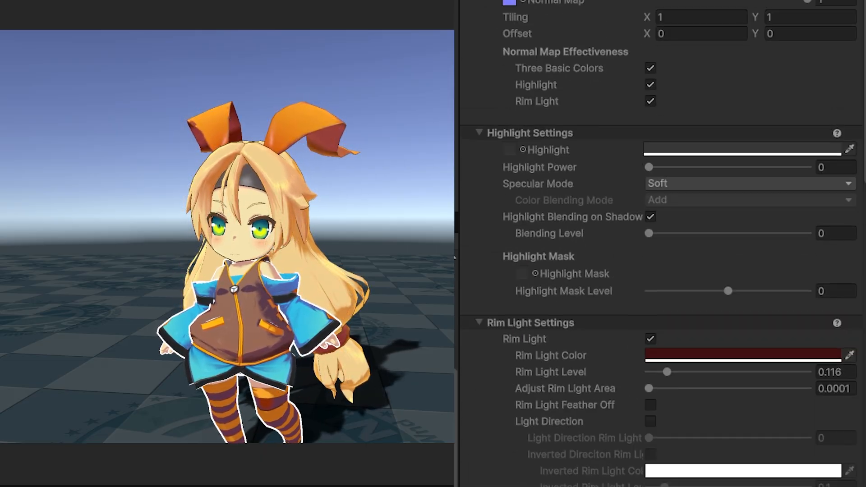
{"action": "scroll", "scroll_direction": "up", "scroll_amount": 3}
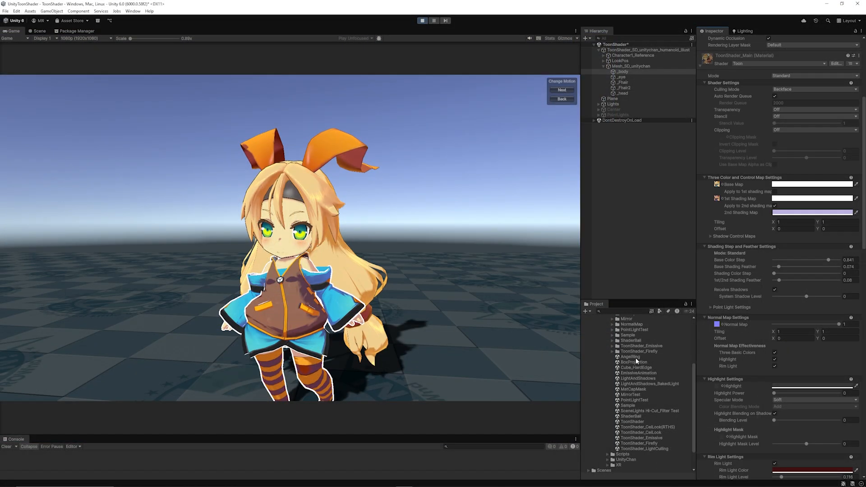
Load the AngelRing sample scene showing the cat-eared character head.
{"action": "left_click", "coordinate": [629, 356]}
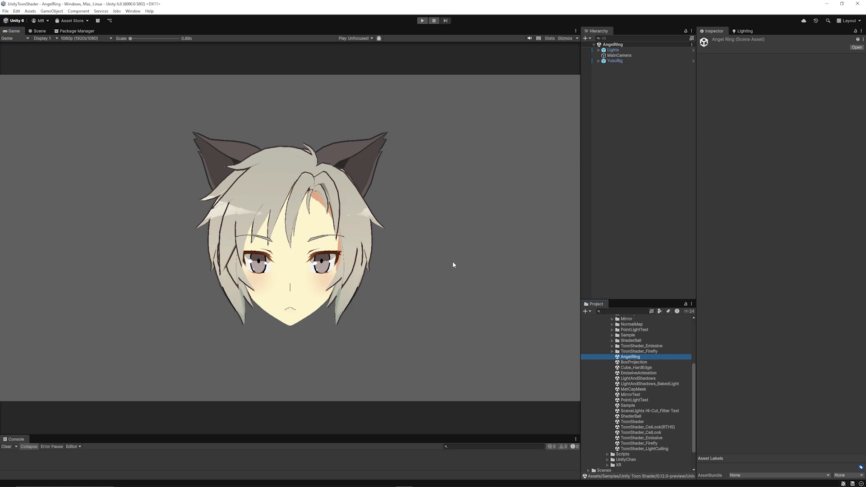
{"action": "mouse_move", "coordinate": [636, 313]}
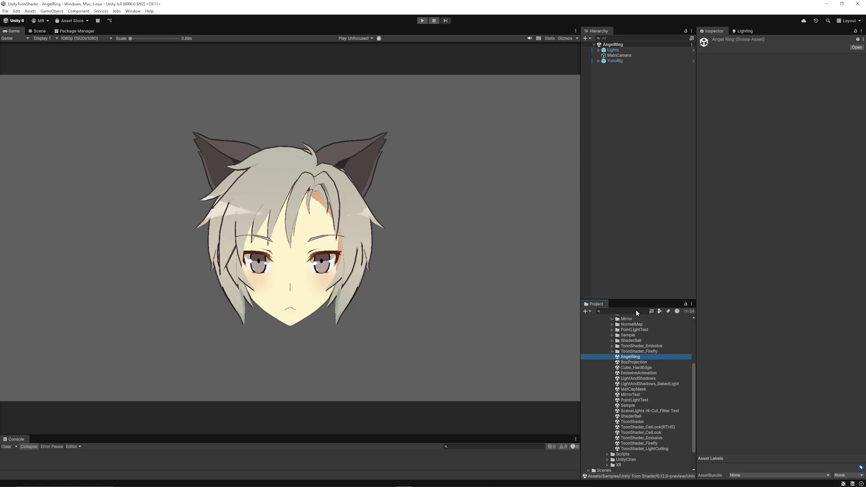
{"action": "mouse_move", "coordinate": [232, 170]}
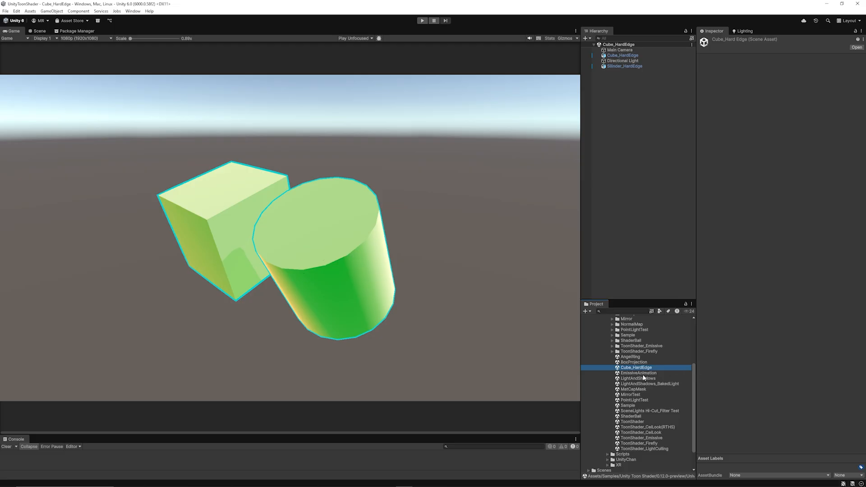
Show the EmissiveAnimation cube's Emission Settings, then load the MirrorTest sample scene.
{"action": "double_click", "coordinate": [639, 372]}
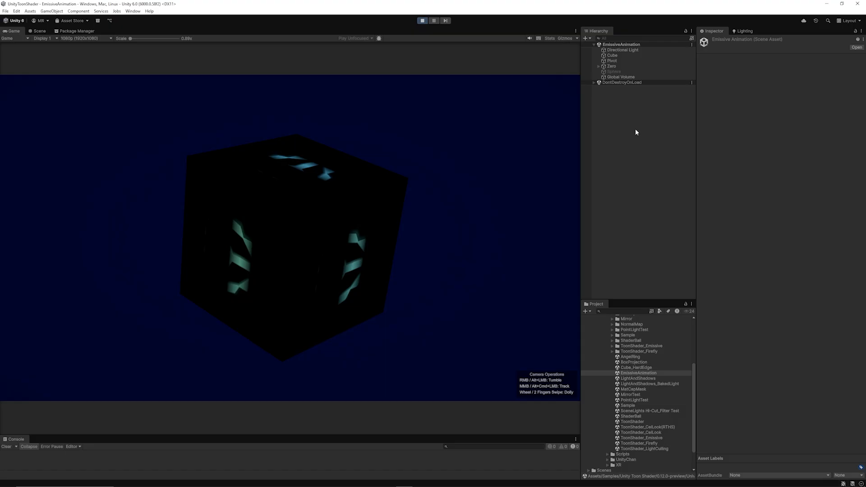
{"action": "left_click", "coordinate": [612, 55]}
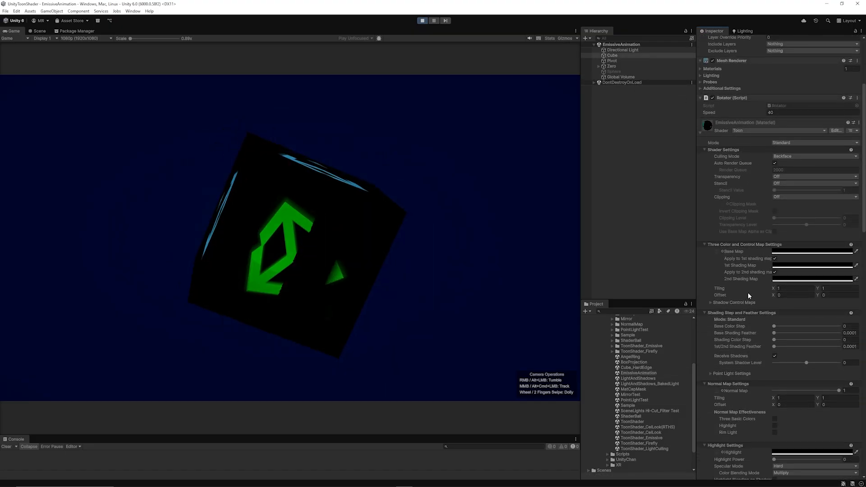
{"action": "scroll", "scroll_direction": "down", "scroll_amount": 3}
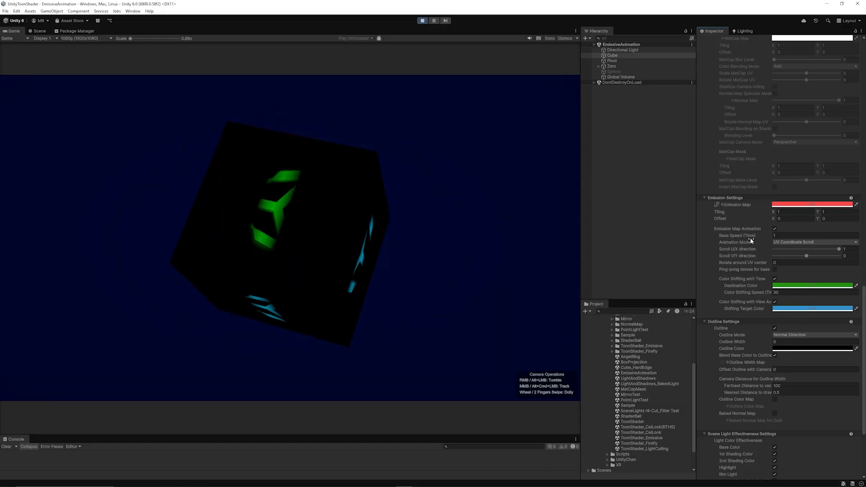
{"action": "double_click", "coordinate": [637, 371]}
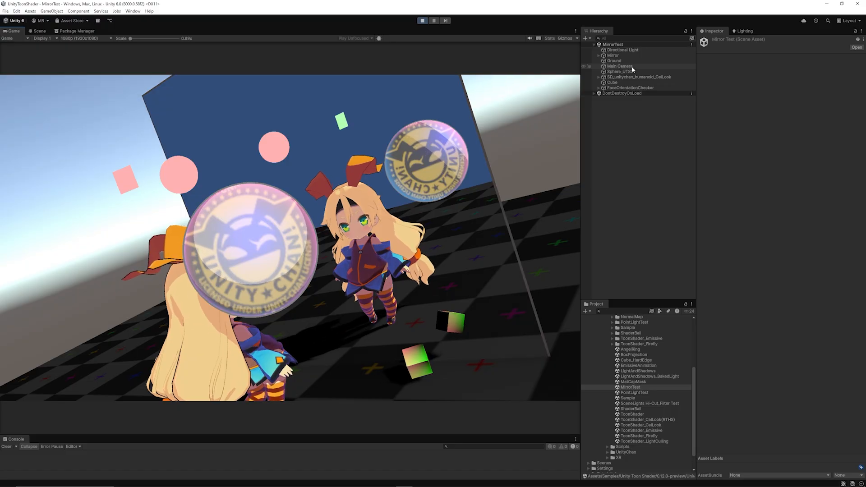
Select the Mirror object, expand its Mirror material settings and collapse the Mirror Reflection script.
{"action": "left_click", "coordinate": [612, 55]}
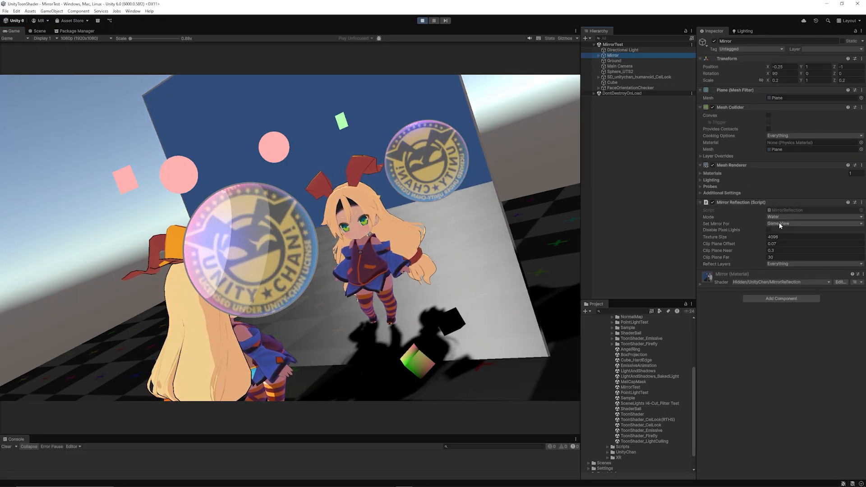
{"action": "left_click", "coordinate": [715, 274]}
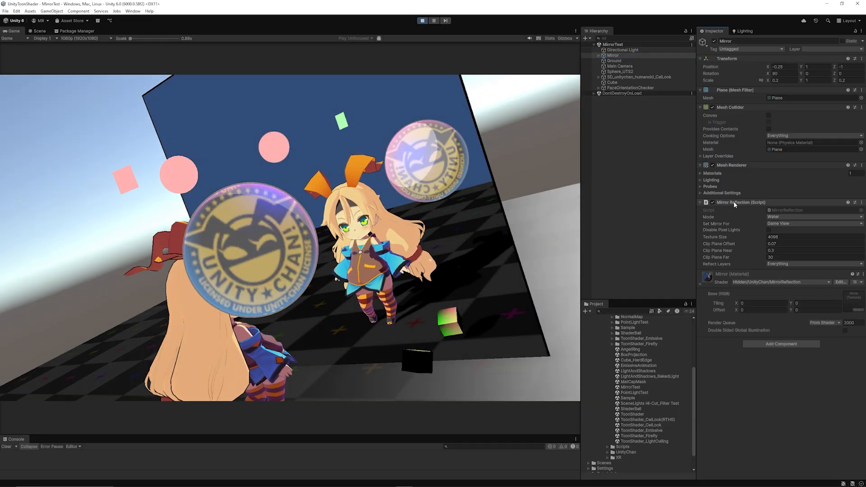
{"action": "left_click", "coordinate": [701, 202]}
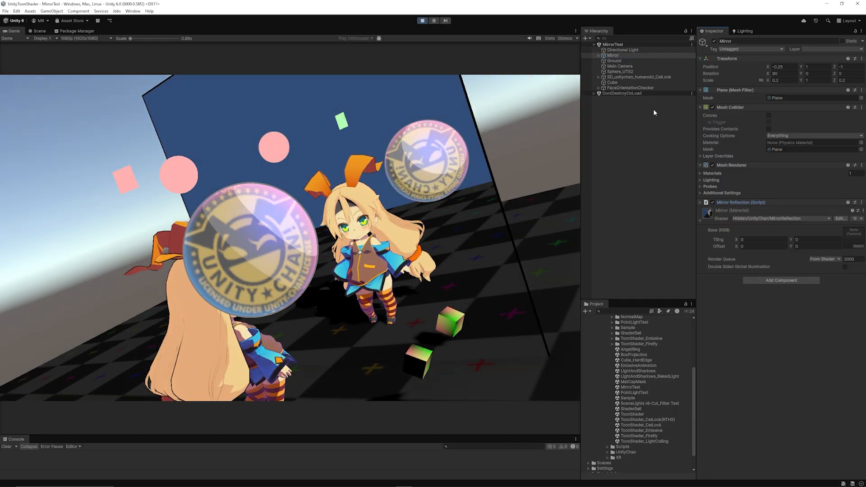